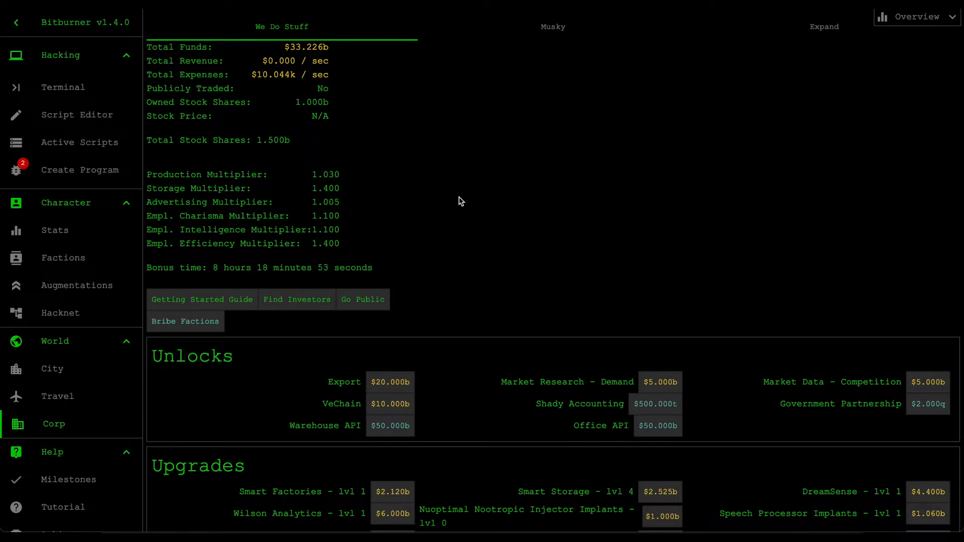
pyautogui.moveTo(492, 96)
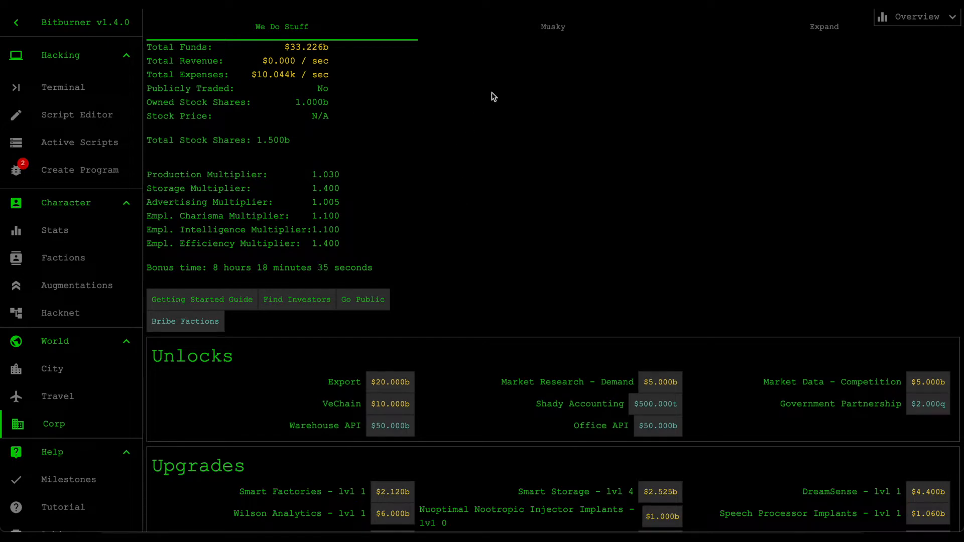
pyautogui.moveTo(551, 33)
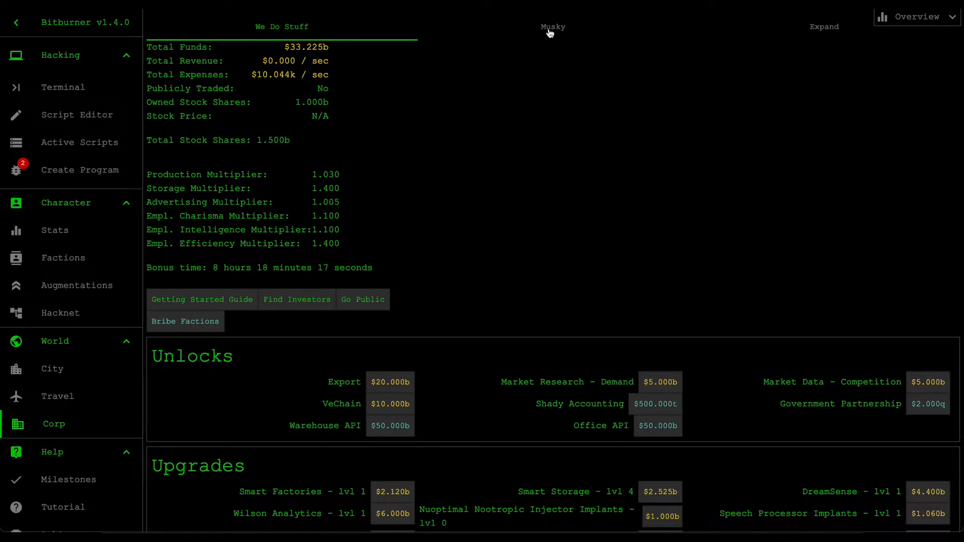
# Step: Show the Musky software division with its Sector-12 office, materials and products
pyautogui.click(552, 26)
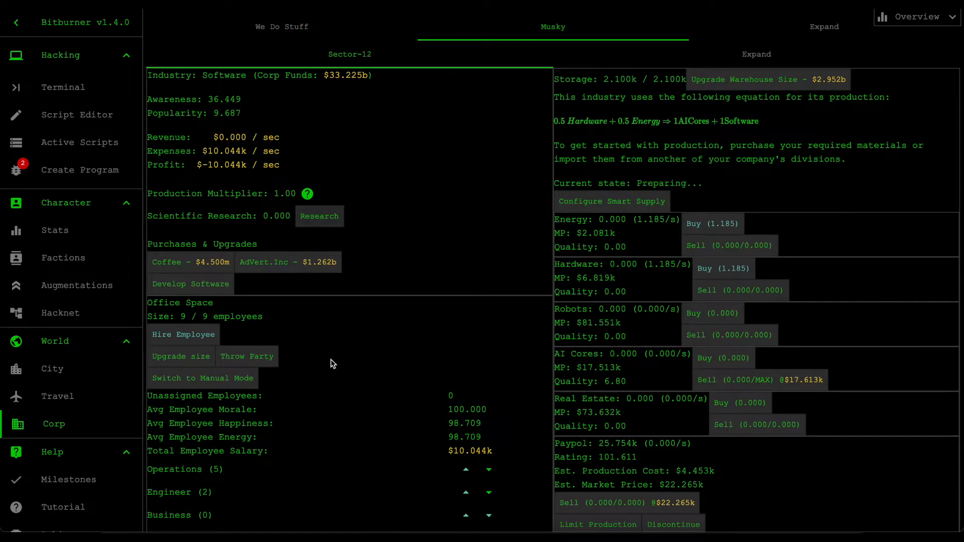
pyautogui.moveTo(412, 257)
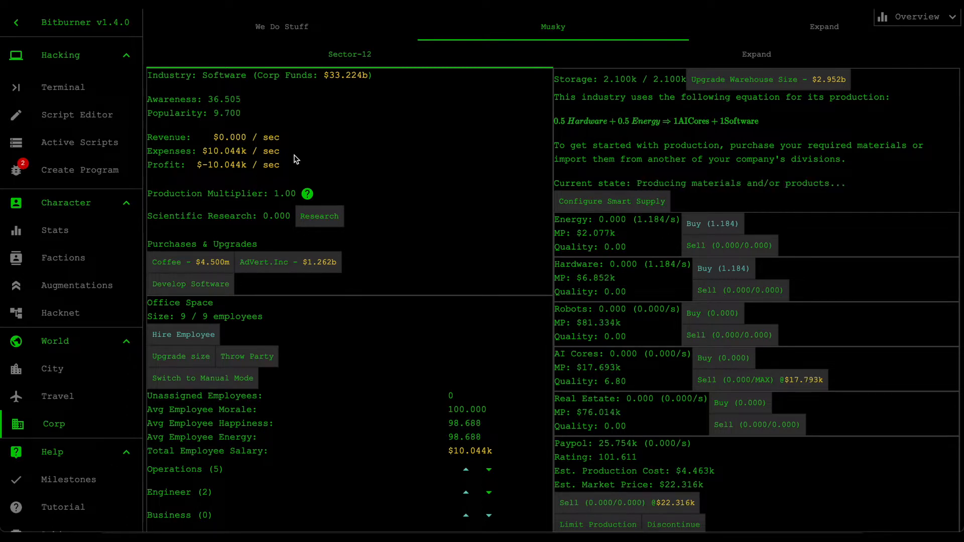
# Step: Go back to the We Do Stuff overview showing $33.223b funds and the unlocks
pyautogui.click(282, 26)
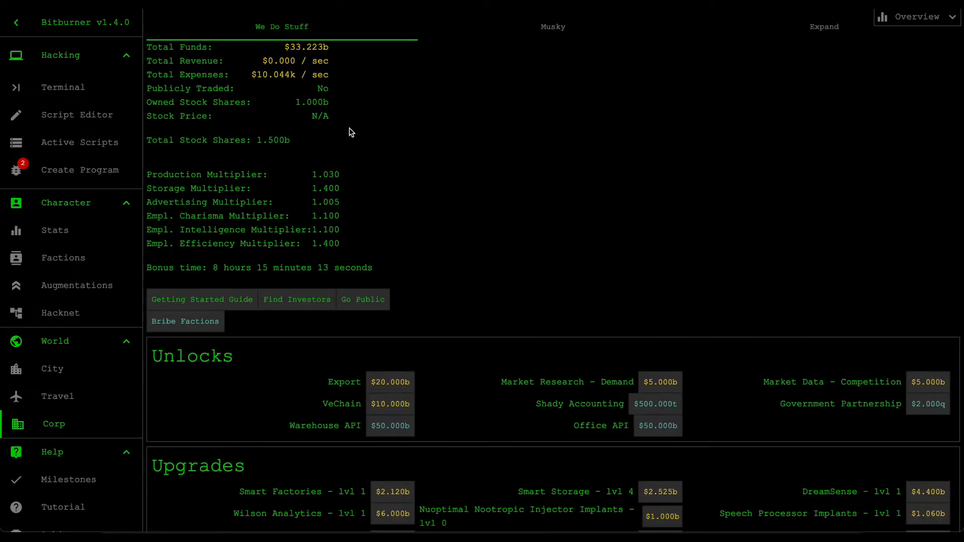
pyautogui.moveTo(303, 289)
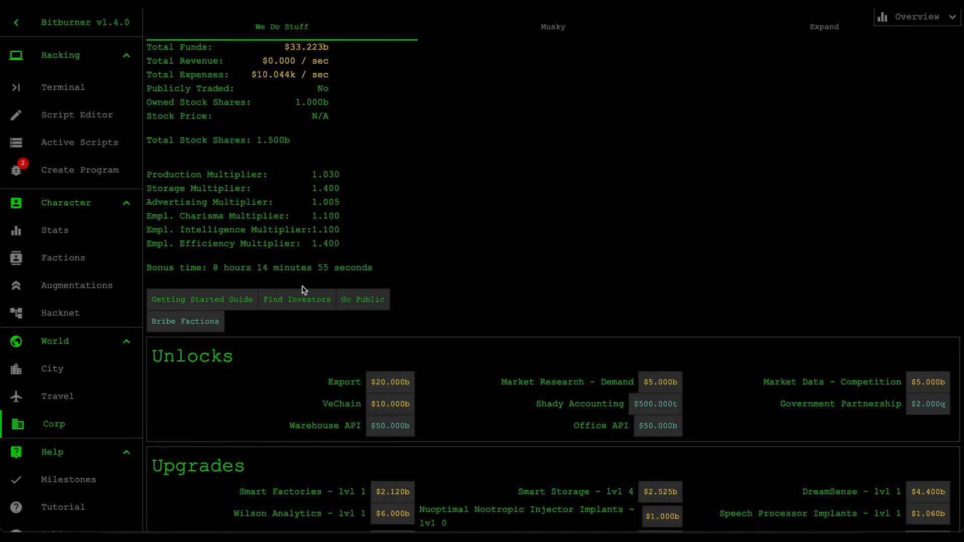
pyautogui.moveTo(297, 299)
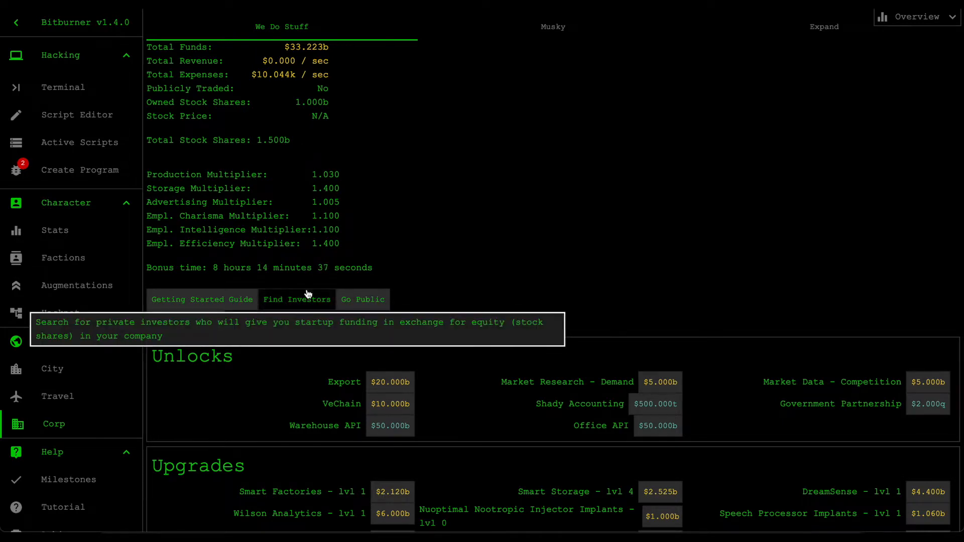
# Step: Seek private investors, bringing up a $4.400b offer for a 10% stake
pyautogui.click(296, 299)
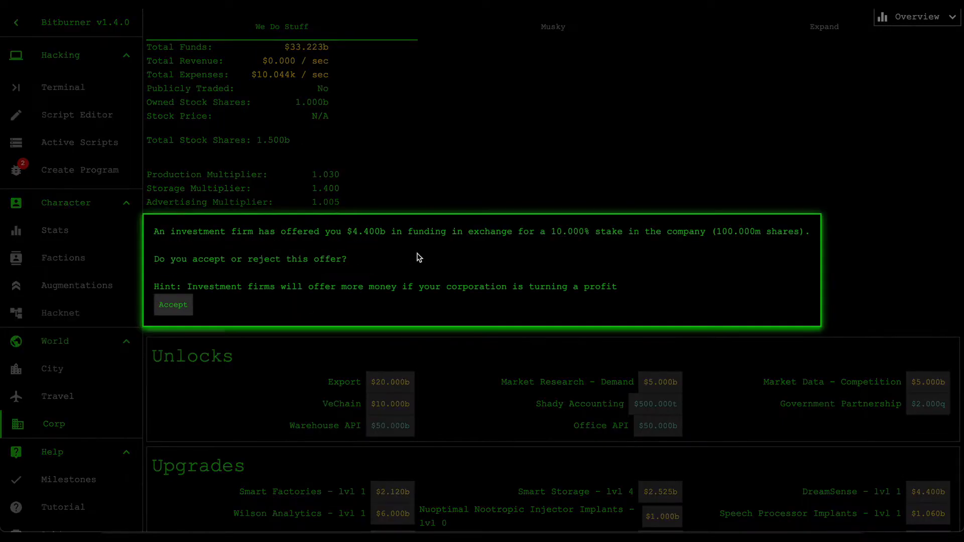
pyautogui.moveTo(352, 247)
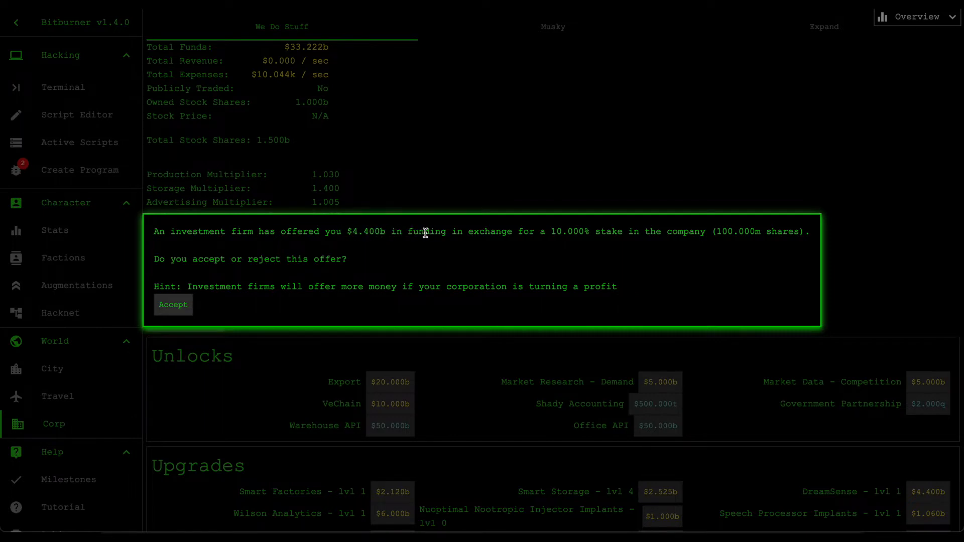
pyautogui.moveTo(664, 243)
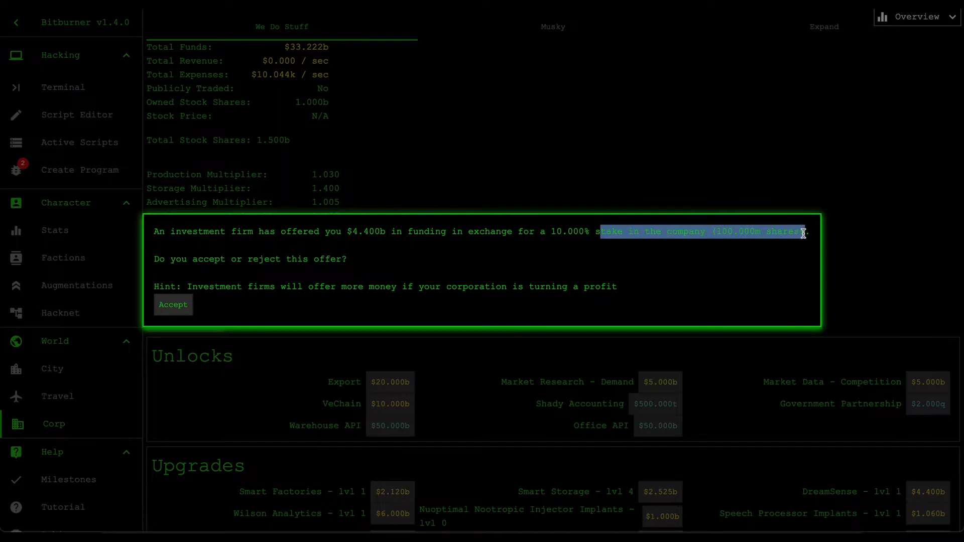
pyautogui.moveTo(768, 247)
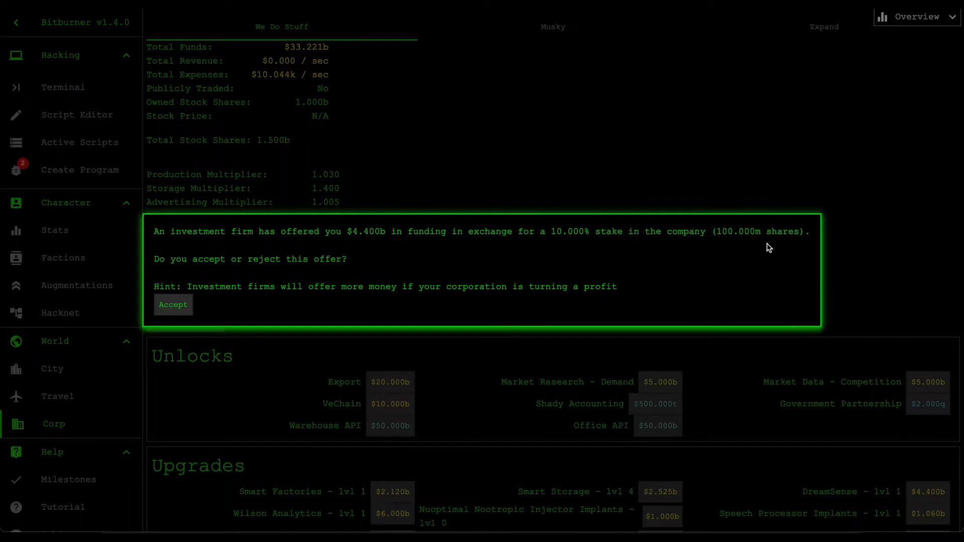
pyautogui.moveTo(153, 311)
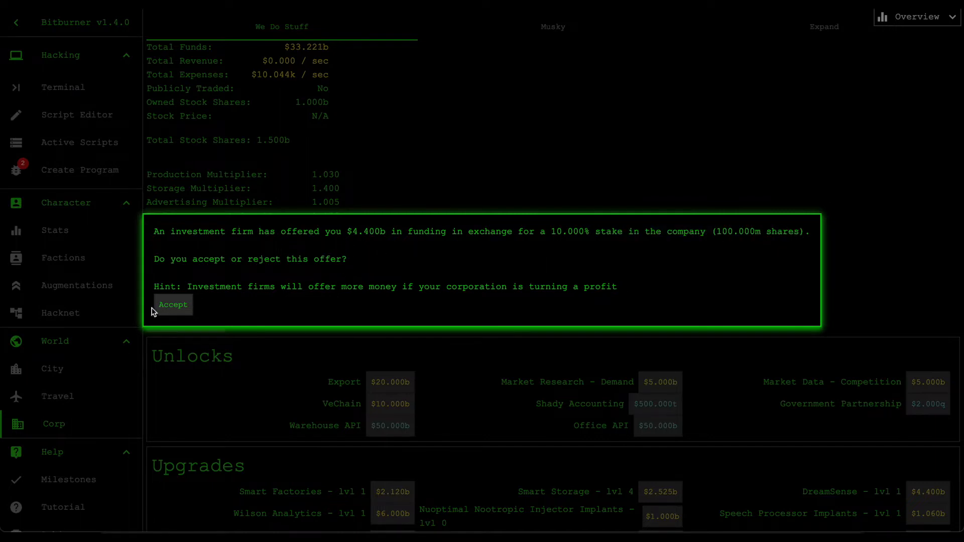
pyautogui.moveTo(173, 304)
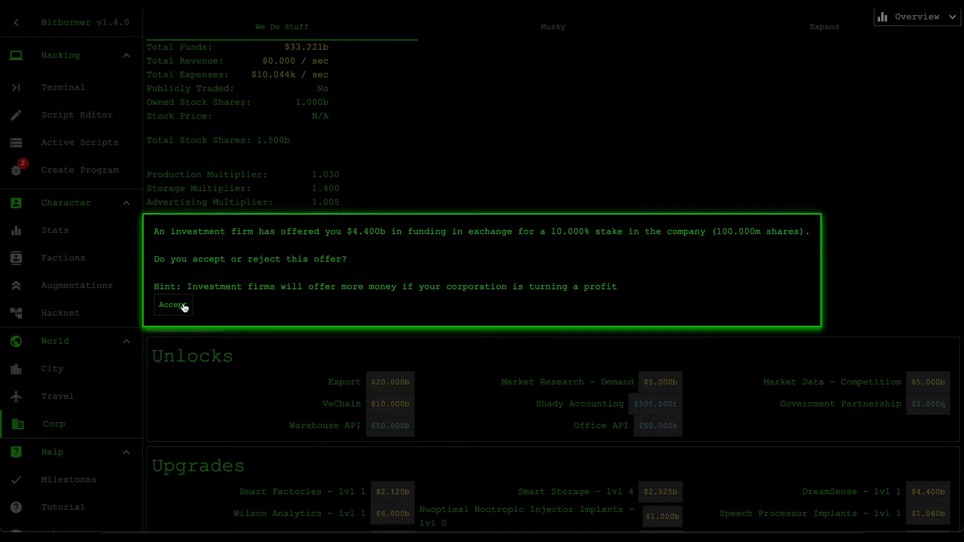
pyautogui.moveTo(274, 109)
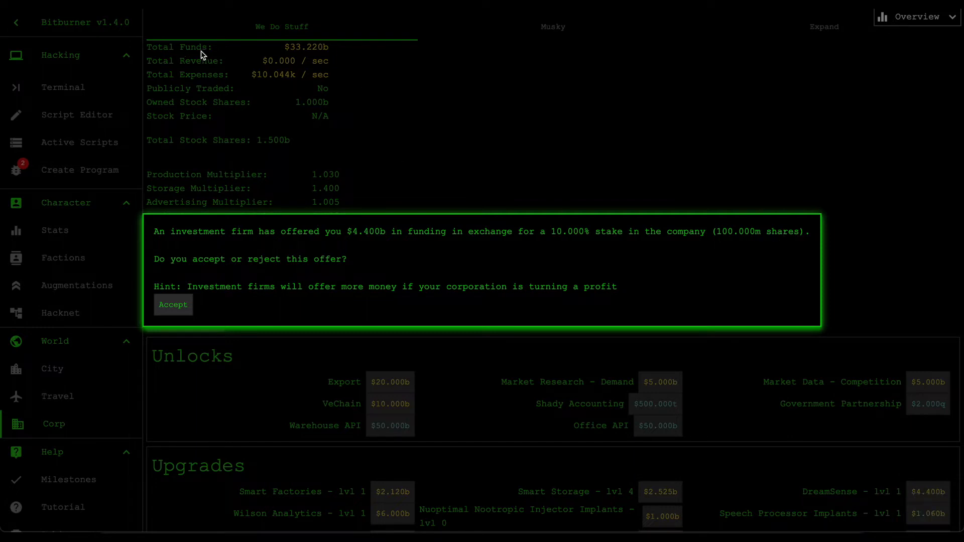
pyautogui.moveTo(380, 234)
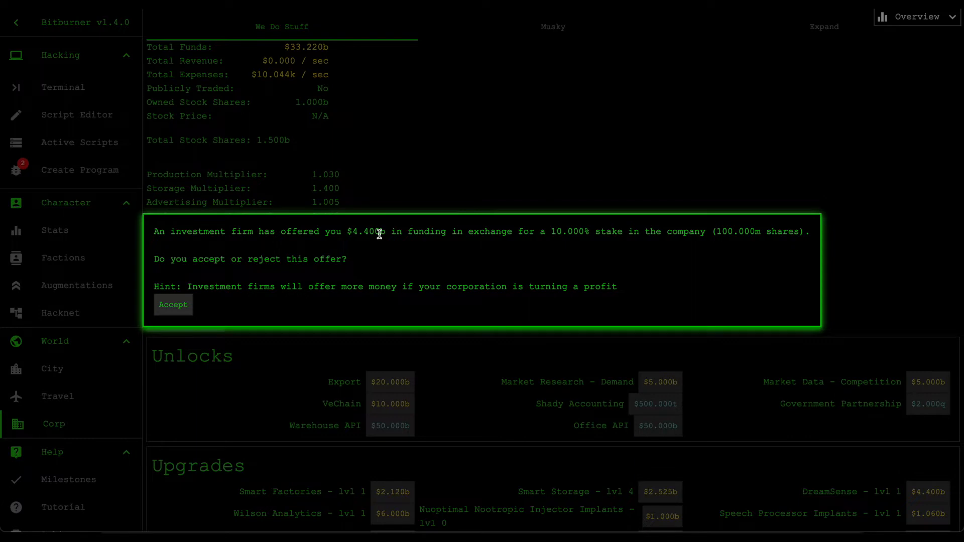
pyautogui.moveTo(346, 234)
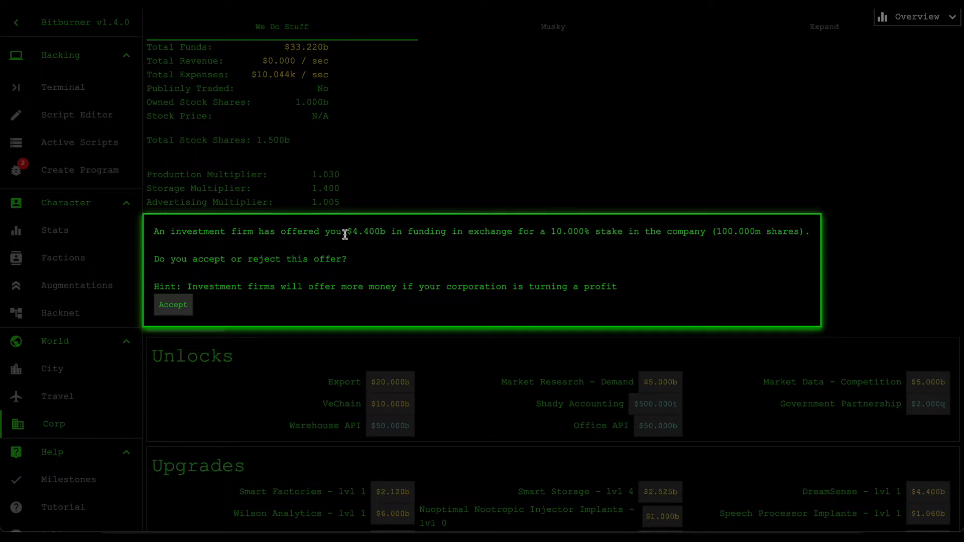
pyautogui.moveTo(433, 236)
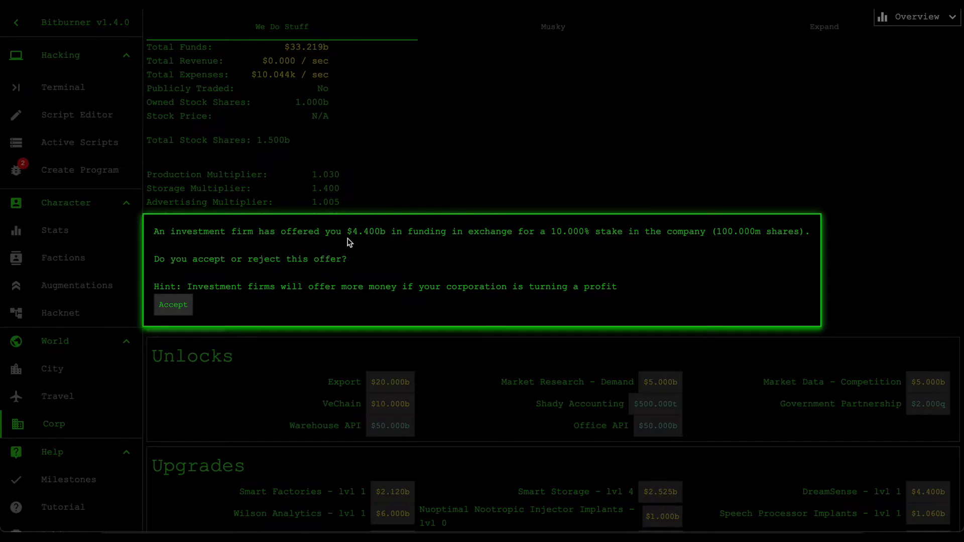
pyautogui.moveTo(351, 235)
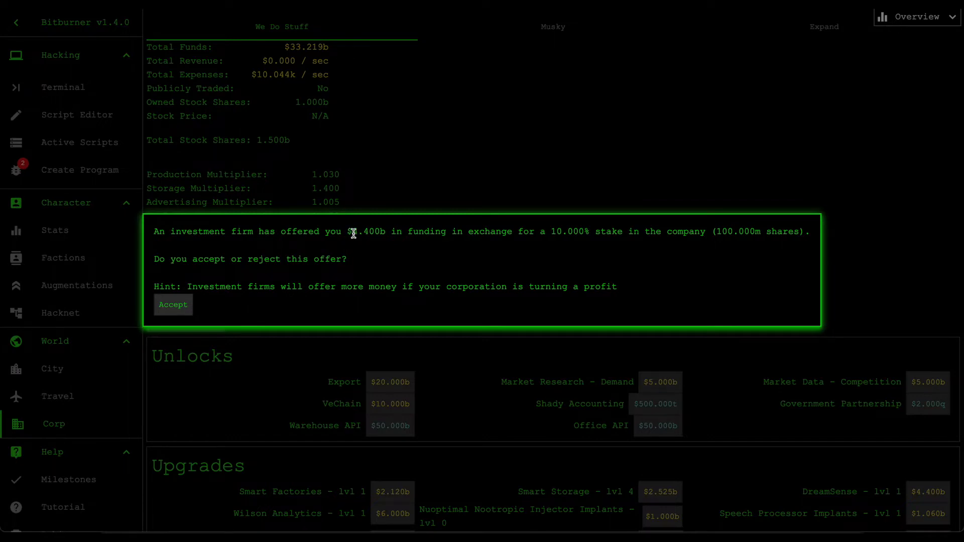
pyautogui.moveTo(464, 112)
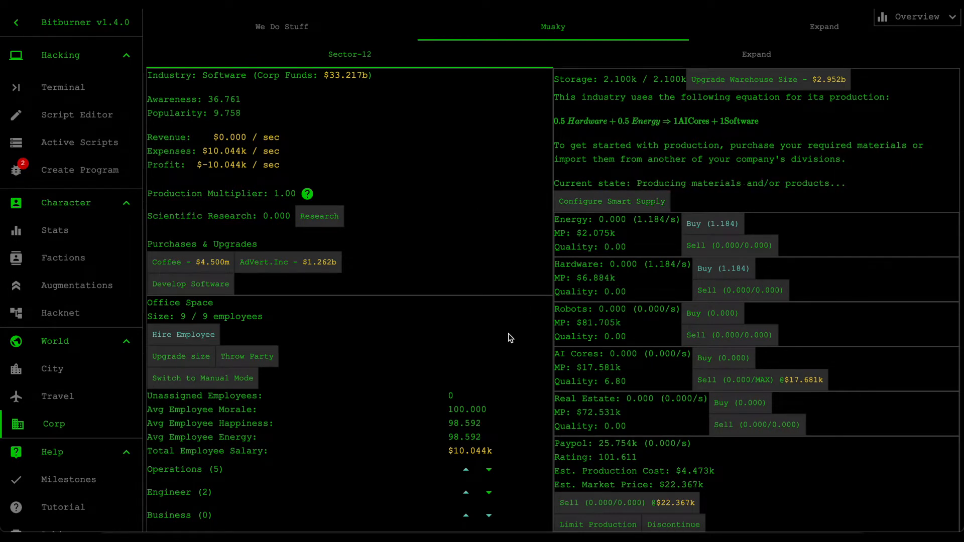
pyautogui.moveTo(616, 78)
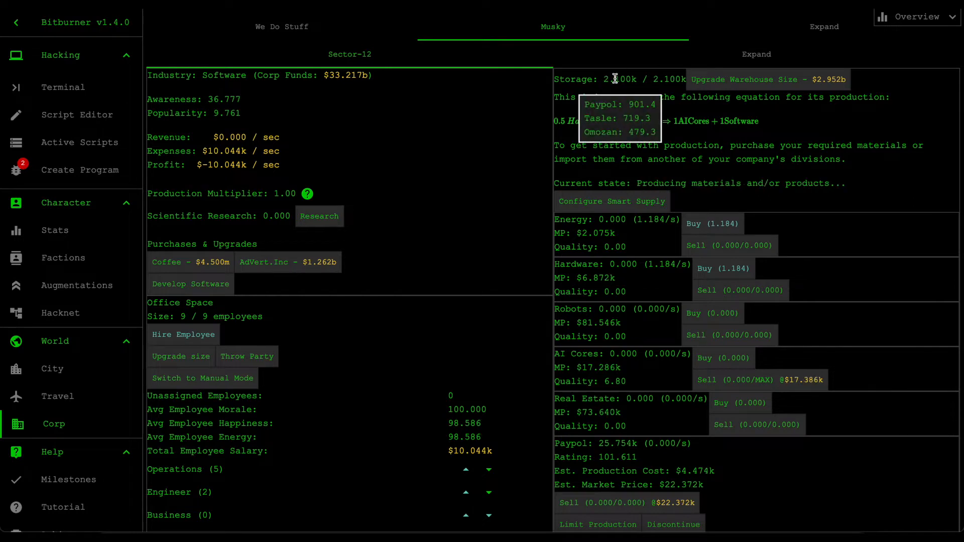
pyautogui.moveTo(405, 258)
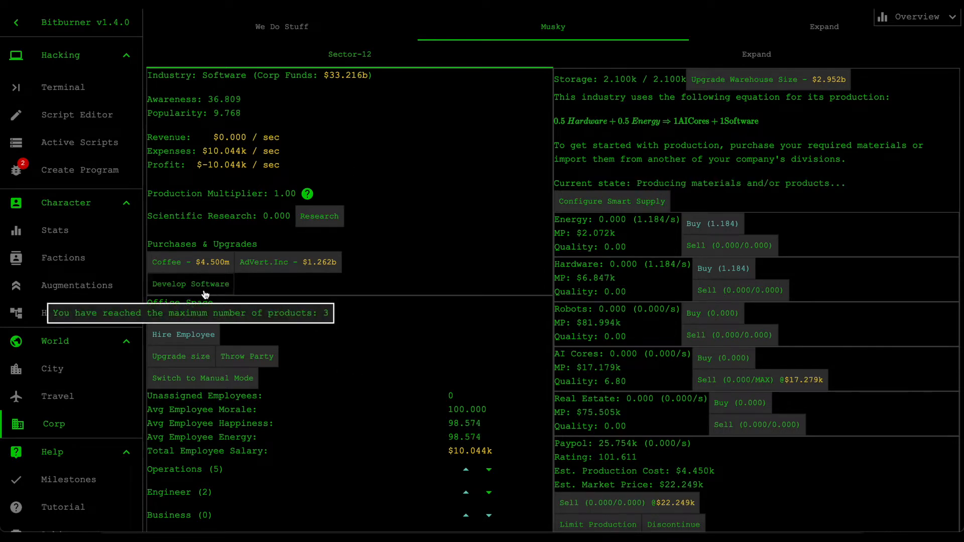
pyautogui.scroll(-3)
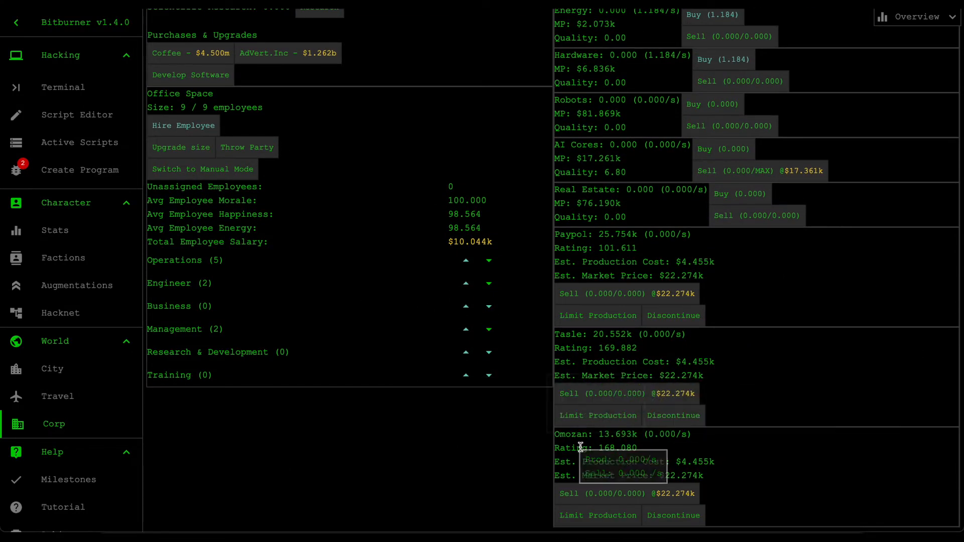
pyautogui.scroll(3)
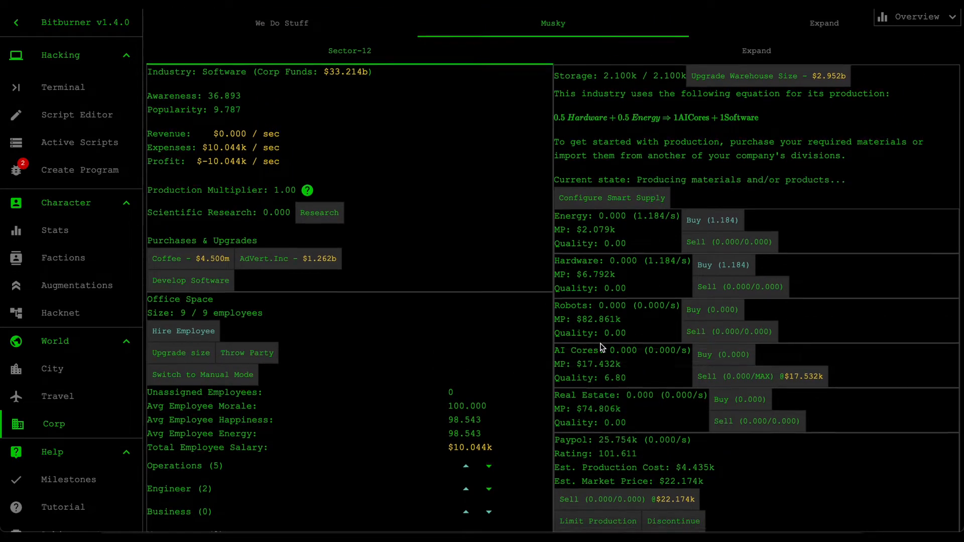
pyautogui.scroll(-3)
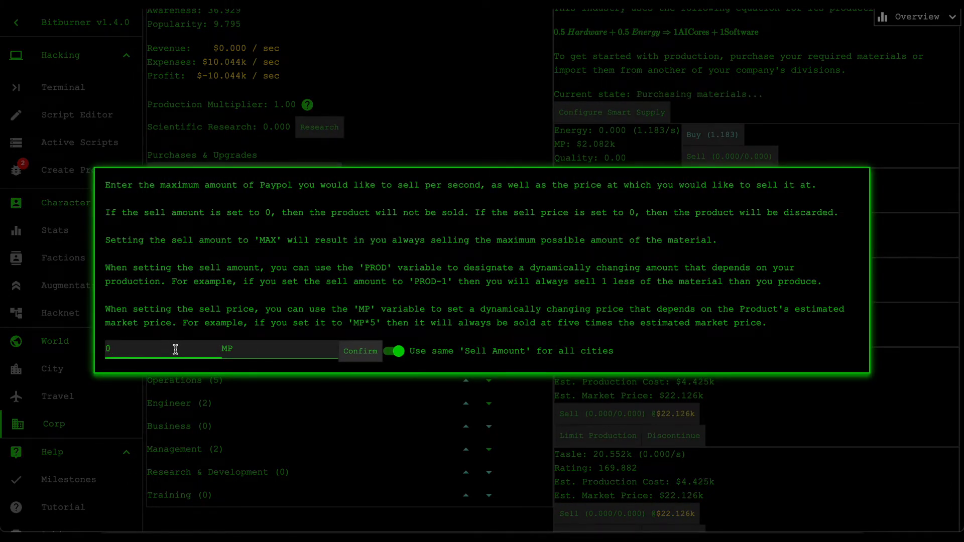
pyautogui.moveTo(231, 350)
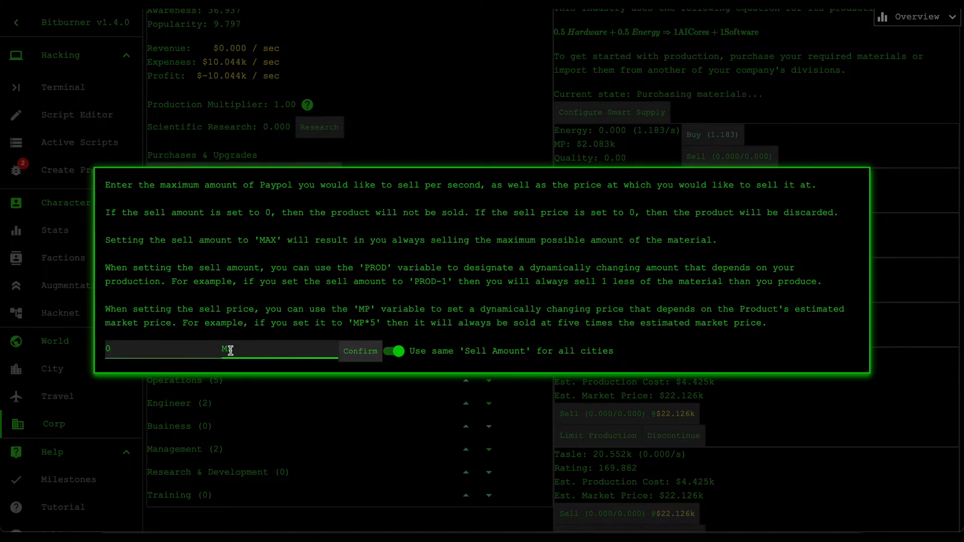
# Step: Set Paypol's sell price to MP and confirm the sell settings
pyautogui.write('MP')
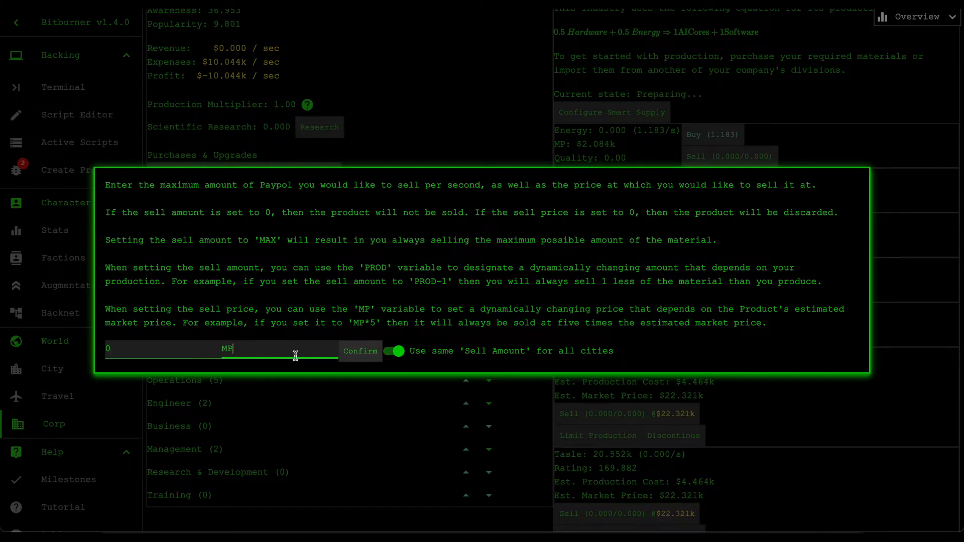
pyautogui.click(359, 351)
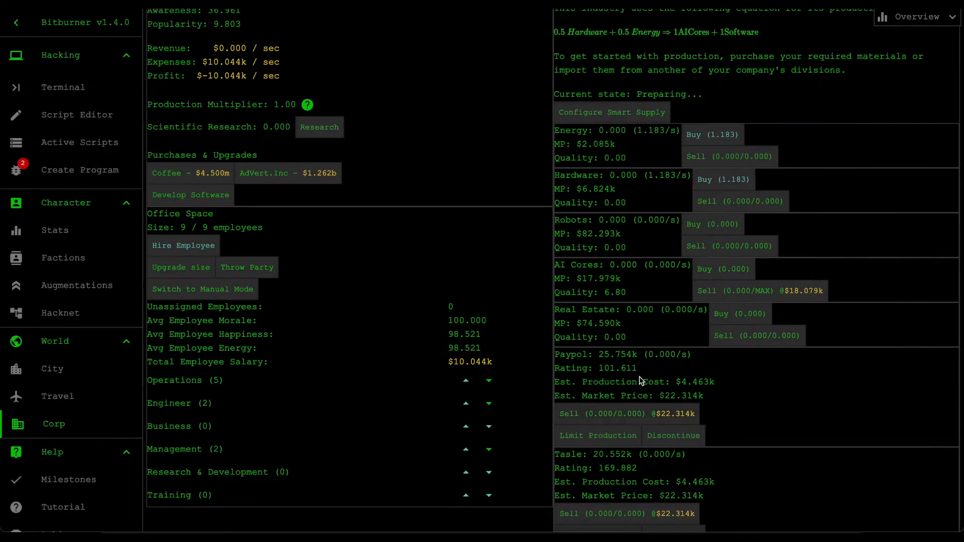
pyautogui.scroll(-3)
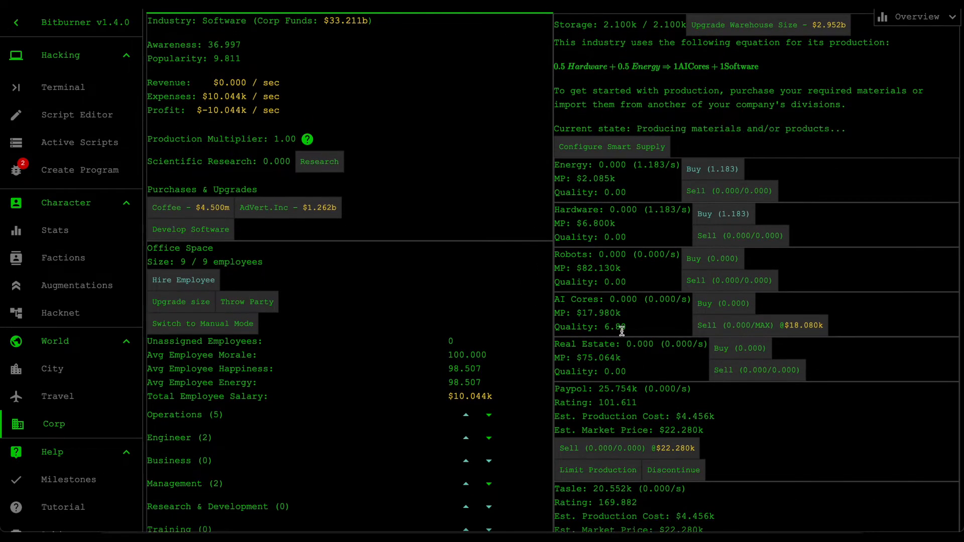
pyautogui.scroll(-3)
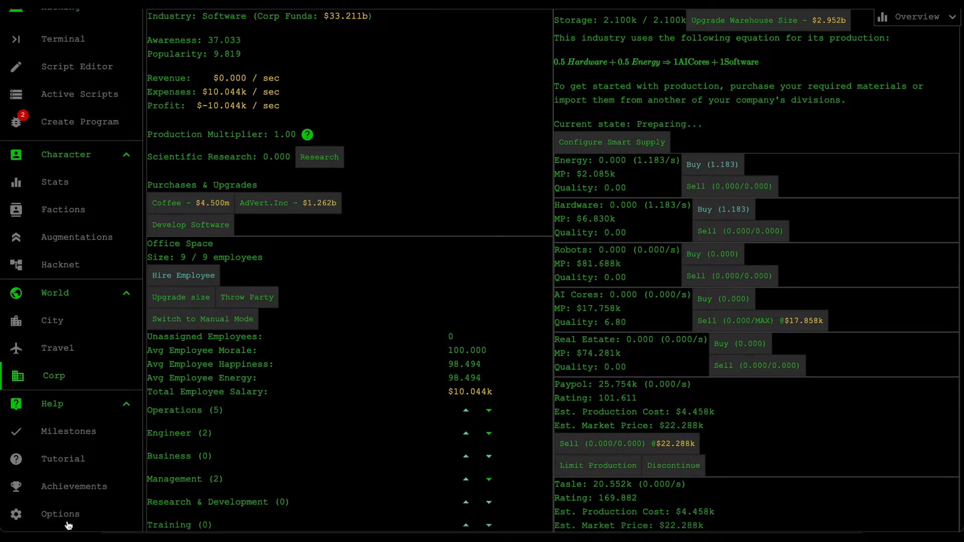
# Step: Show the game Options page with its save, export and import settings
pyautogui.click(60, 514)
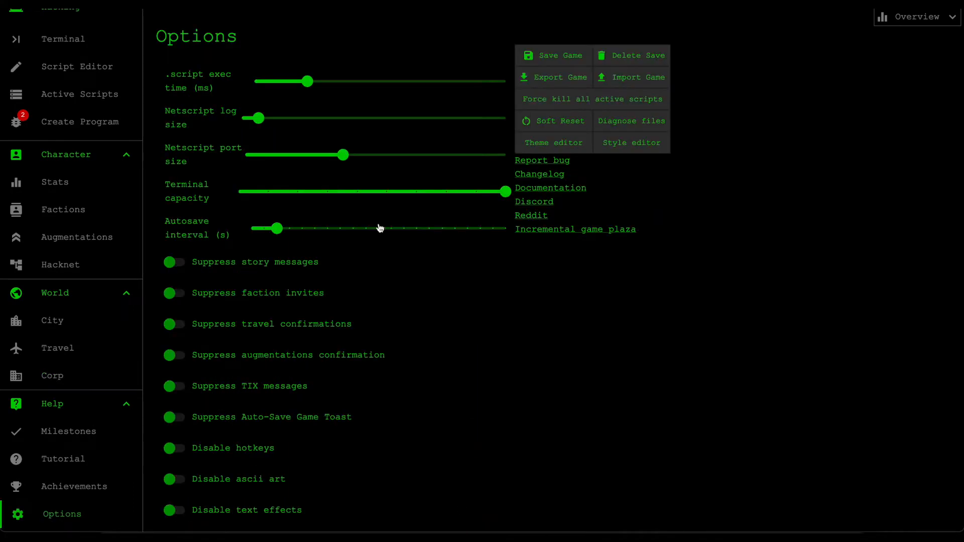
pyautogui.moveTo(552, 78)
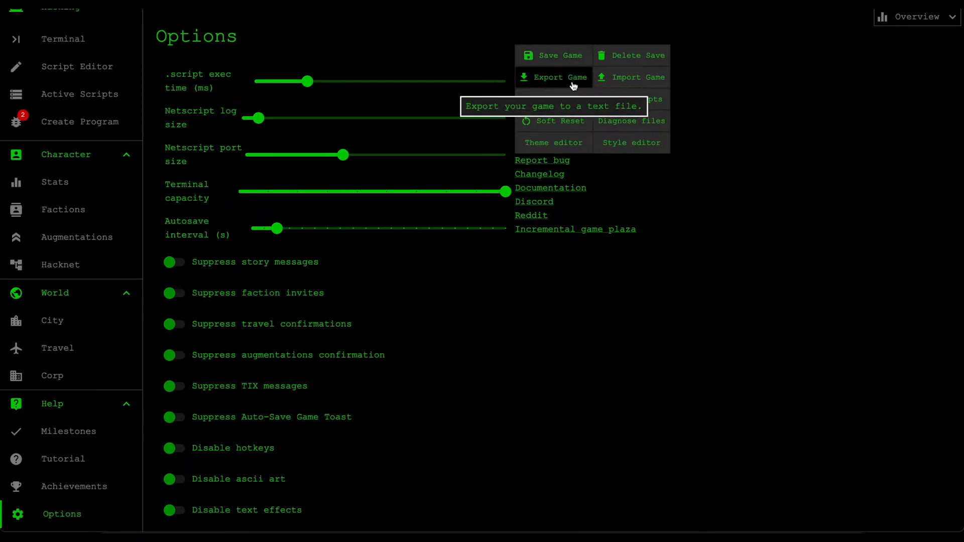
pyautogui.moveTo(631, 77)
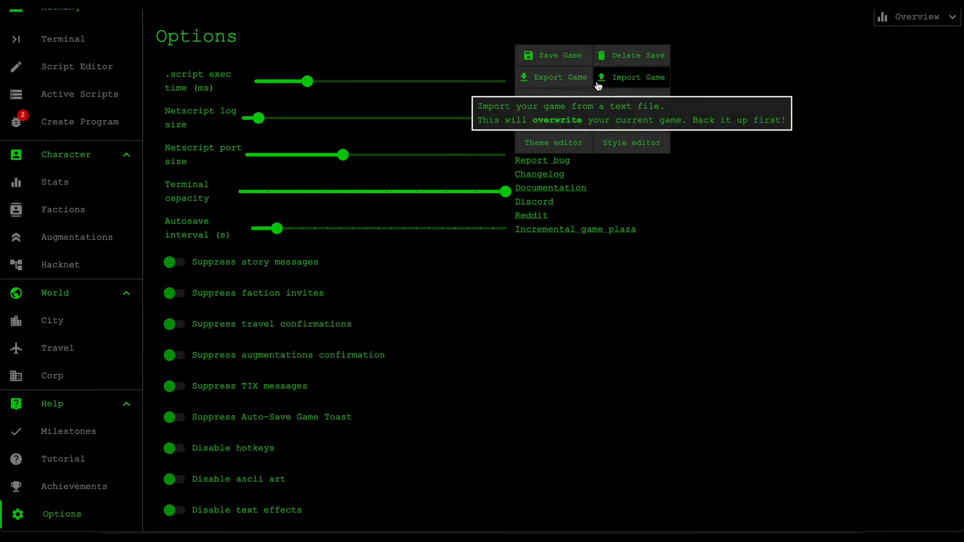
pyautogui.moveTo(624, 82)
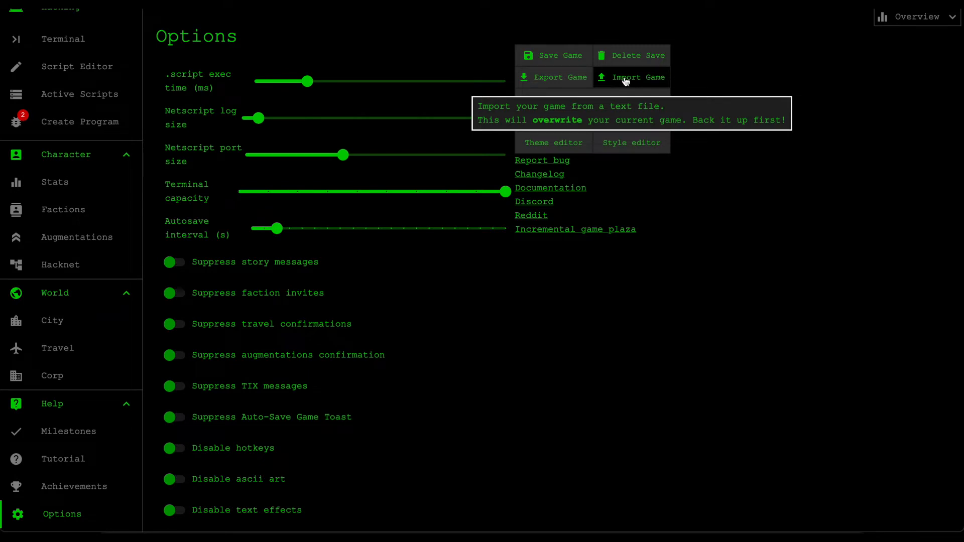
pyautogui.moveTo(618, 89)
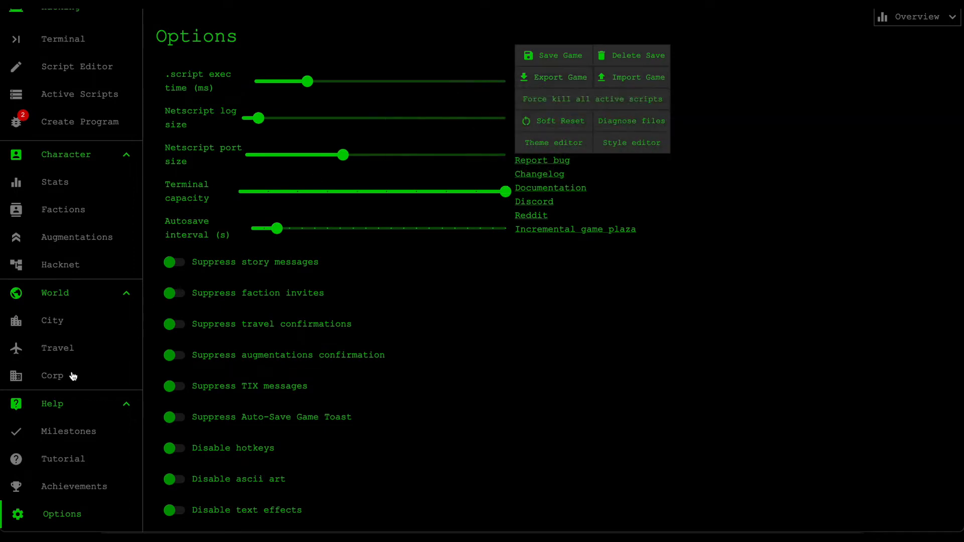
# Step: In the Musky division, set Paypol to sell MAX units at MP
pyautogui.click(54, 376)
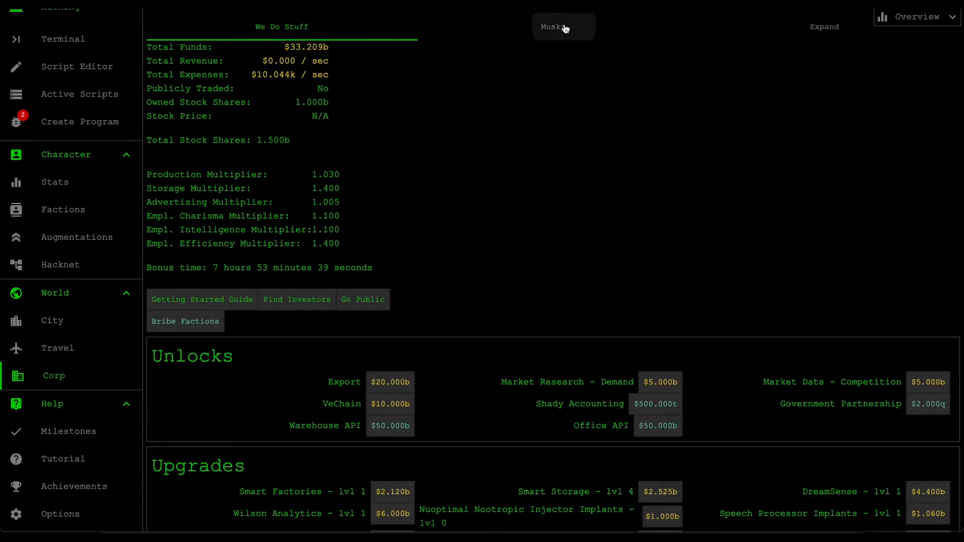
pyautogui.click(561, 26)
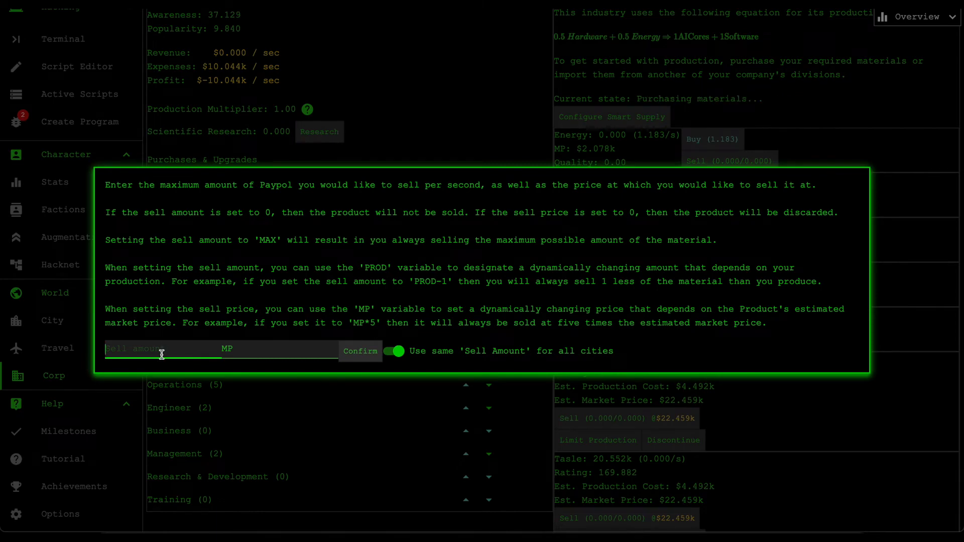
pyautogui.moveTo(237, 307)
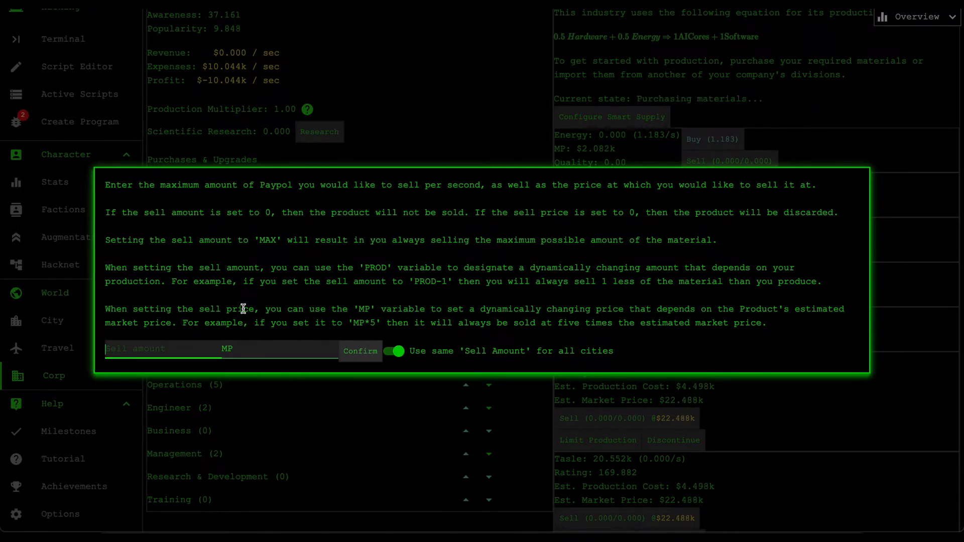
pyautogui.write('M')
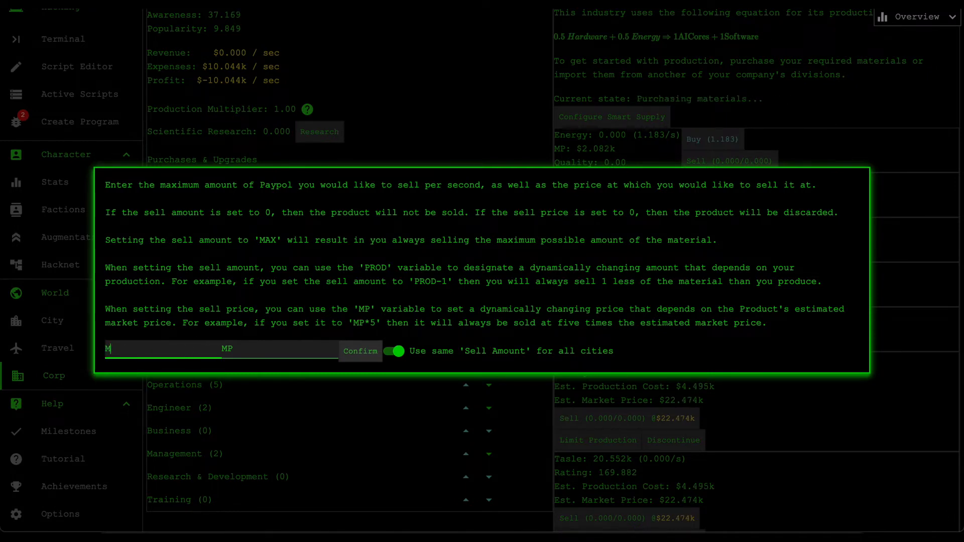
pyautogui.write('AX')
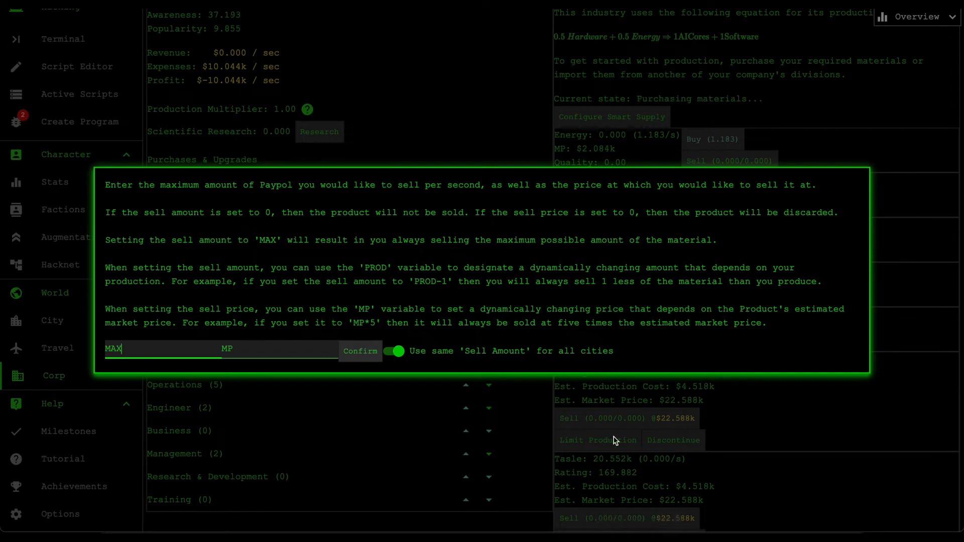
pyautogui.moveTo(337, 264)
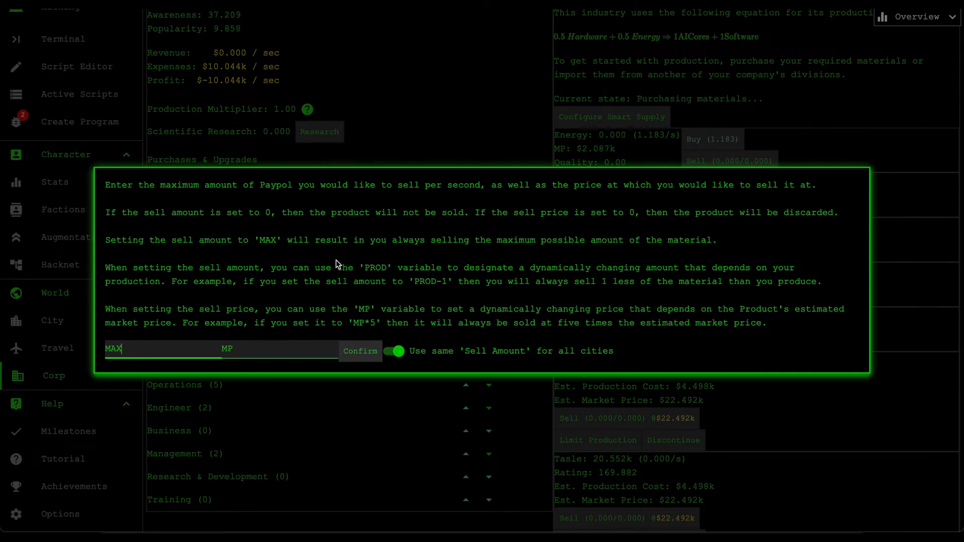
pyautogui.moveTo(330, 285)
pyautogui.write('MA')
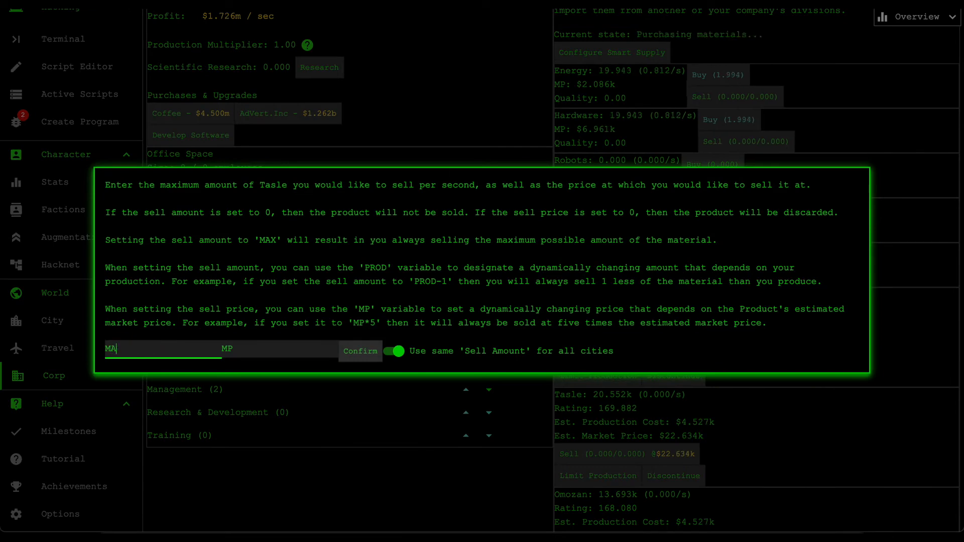
# Step: Confirm Tasle and Omozan also selling MAX at MP
pyautogui.click(359, 351)
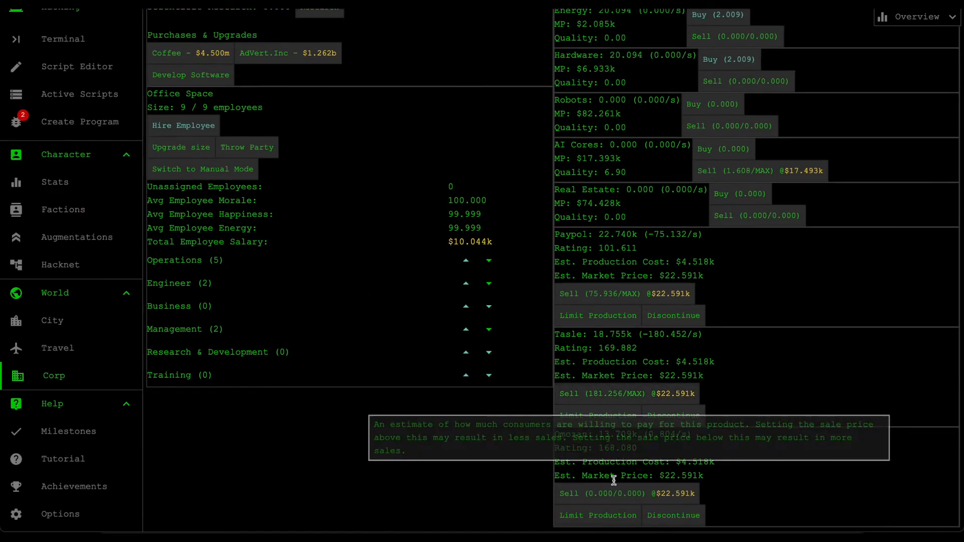
pyautogui.click(625, 493)
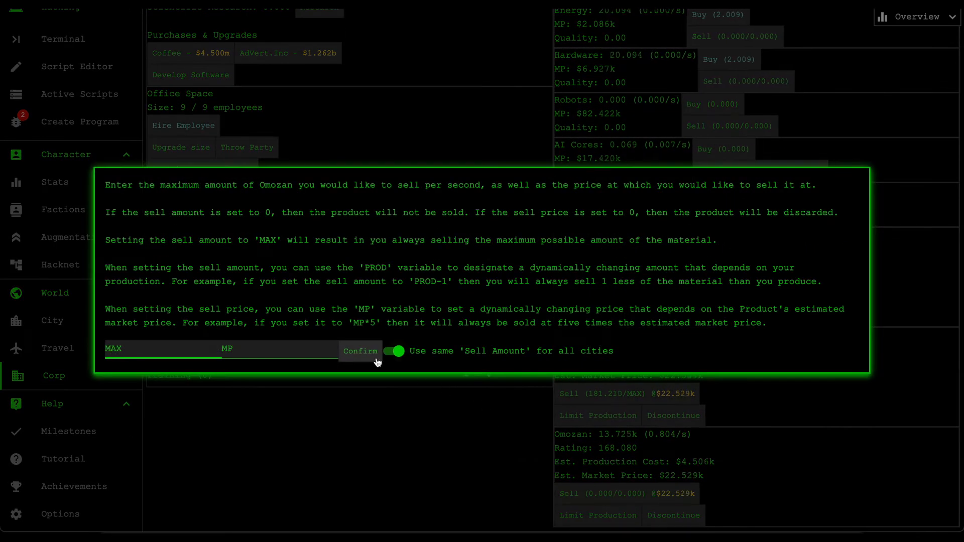
pyautogui.click(359, 351)
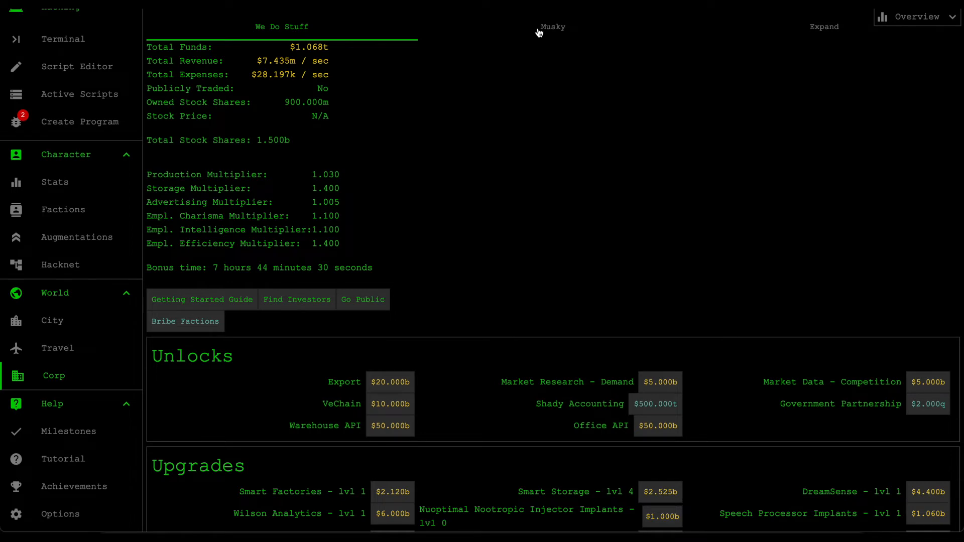
pyautogui.moveTo(531, 41)
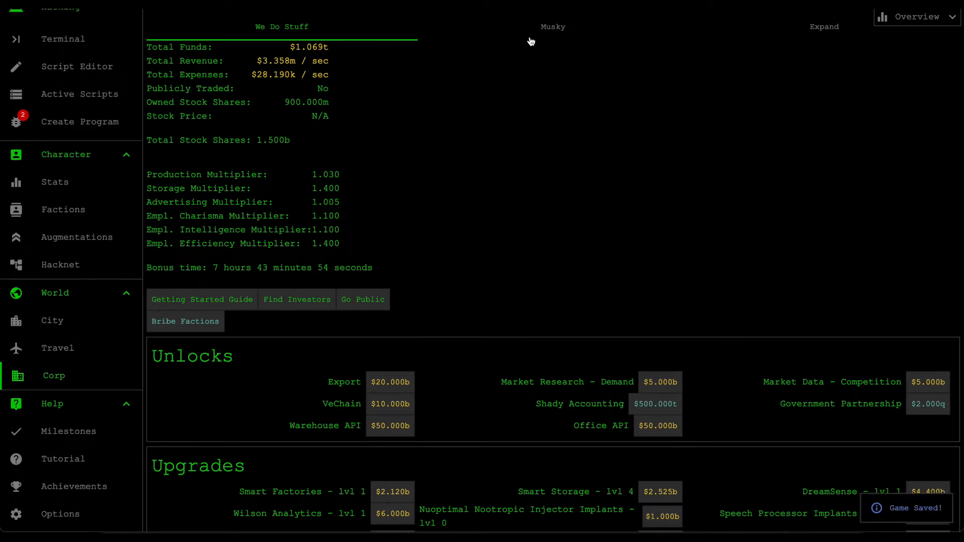
# Step: Review the Musky division now earning about $3.347m/sec from its products
pyautogui.click(552, 26)
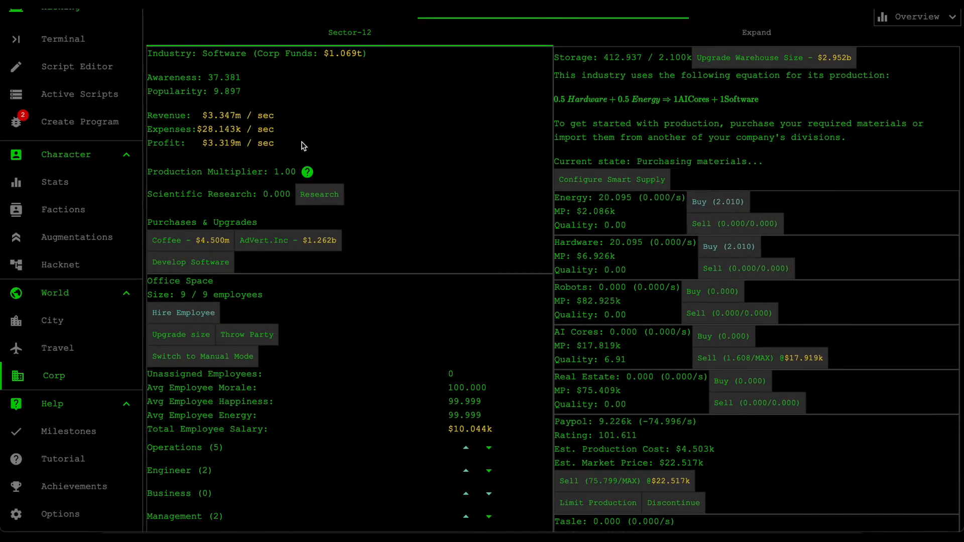
pyautogui.moveTo(377, 178)
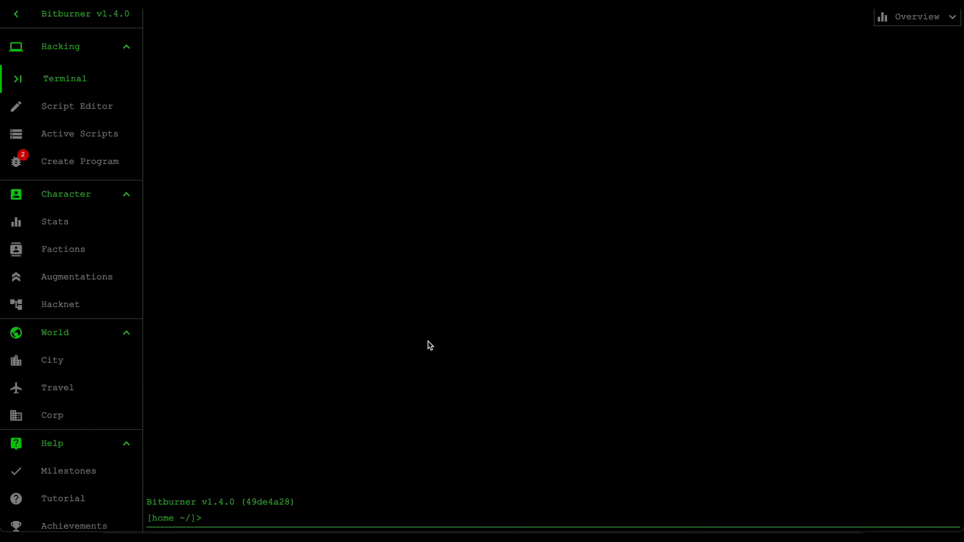
# Step: Accept the investment firm's $1.034t funding offer for a 10% stake
pyautogui.click(52, 415)
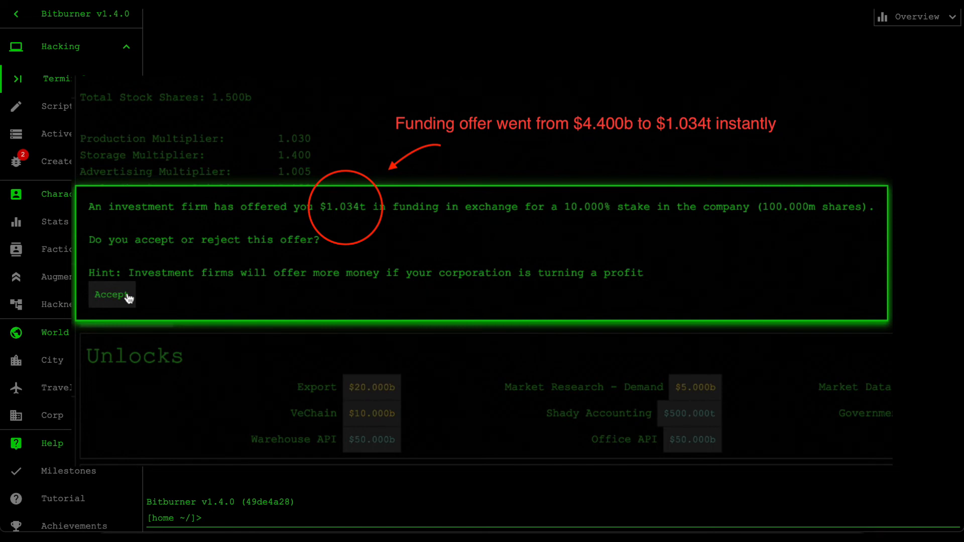
pyautogui.click(111, 294)
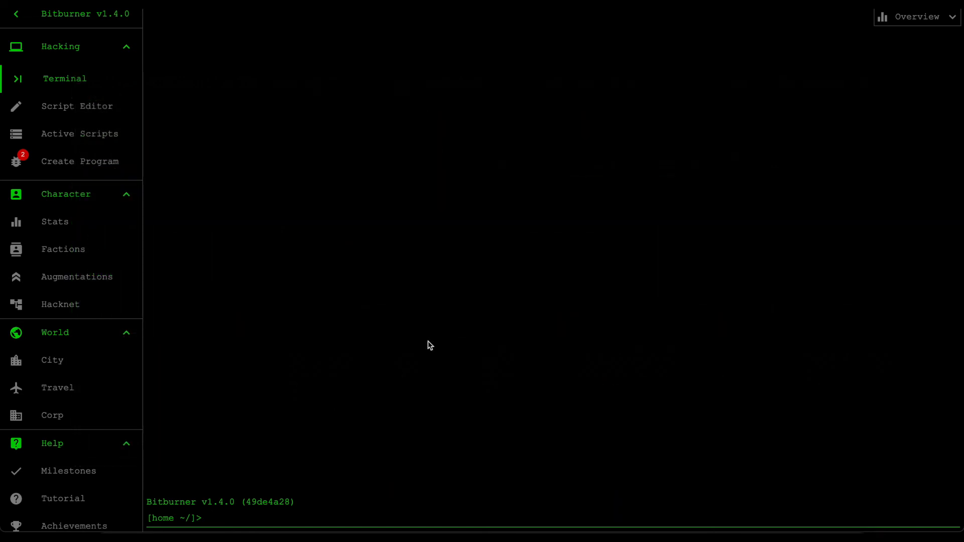
pyautogui.moveTo(210, 315)
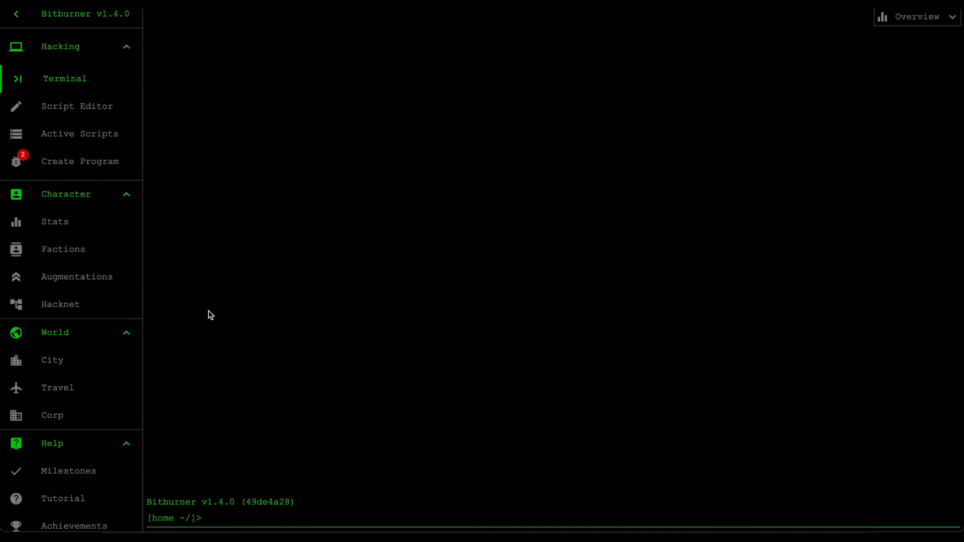
# Step: Check the Musky division, then view the overview now at about $1.069t funds
pyautogui.click(53, 415)
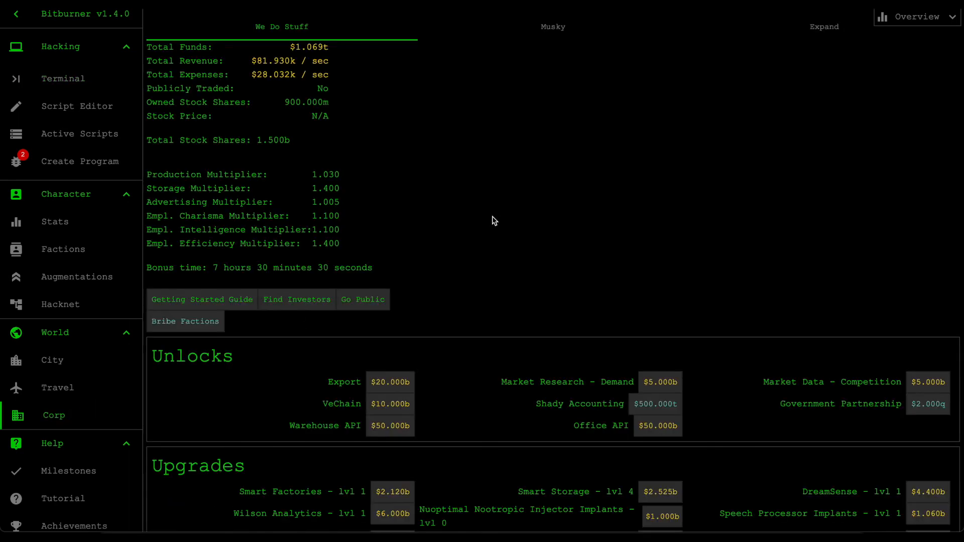
pyautogui.moveTo(567, 65)
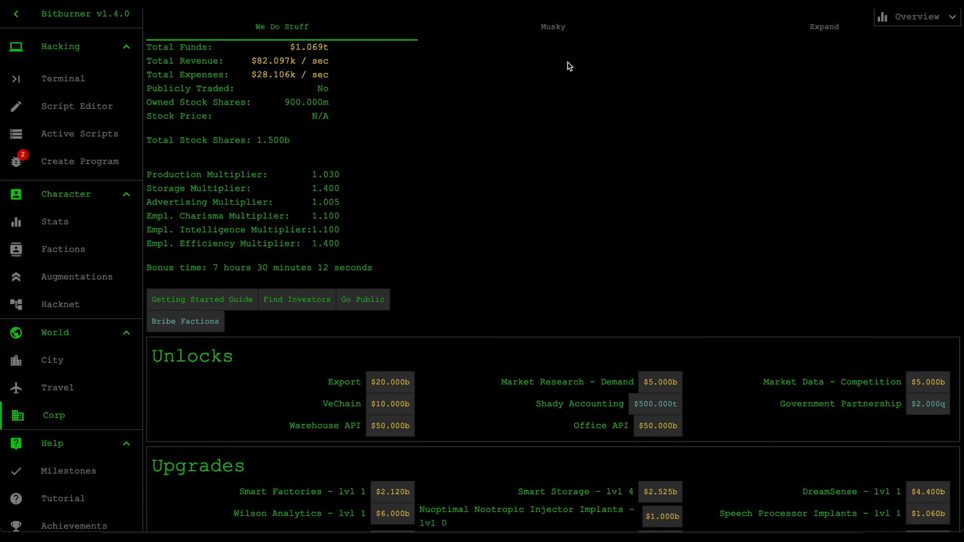
pyautogui.click(552, 26)
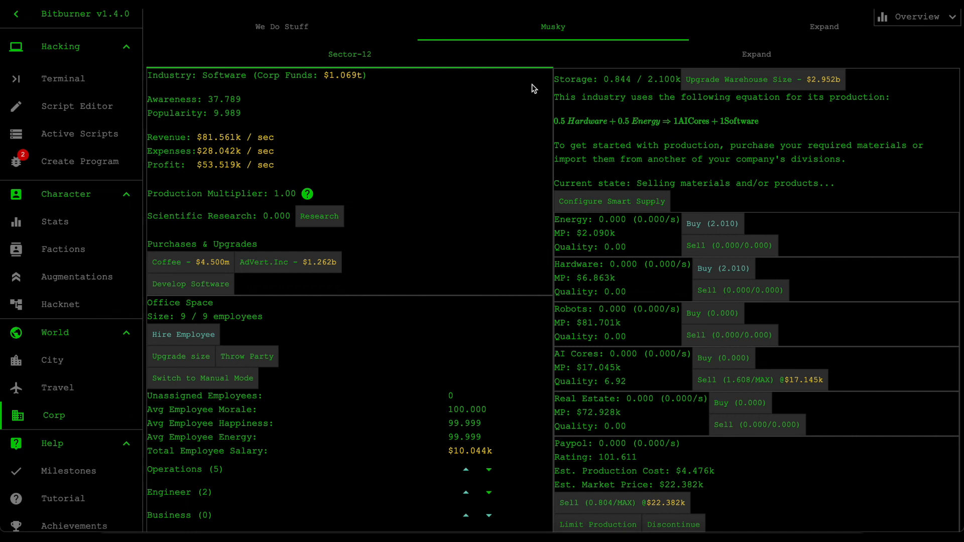
pyautogui.moveTo(464, 142)
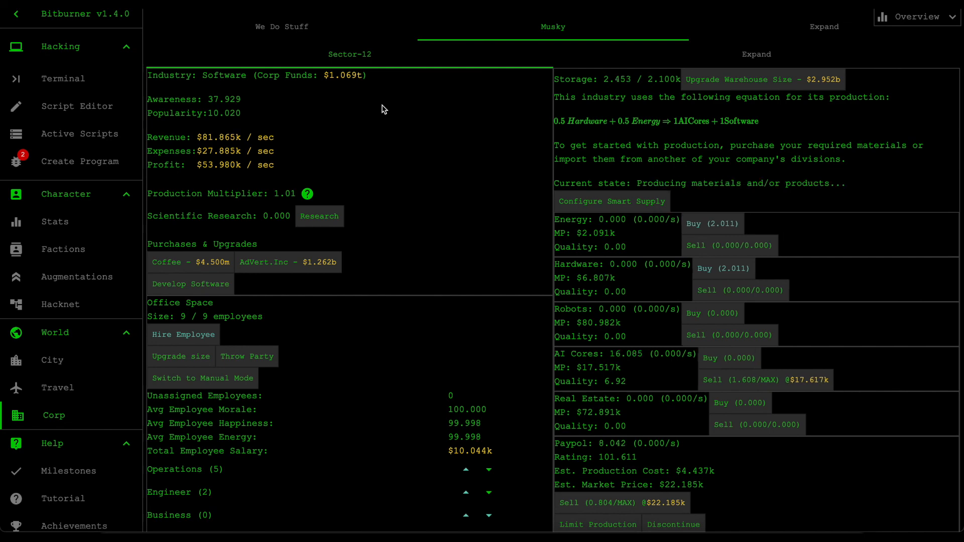
pyautogui.click(282, 26)
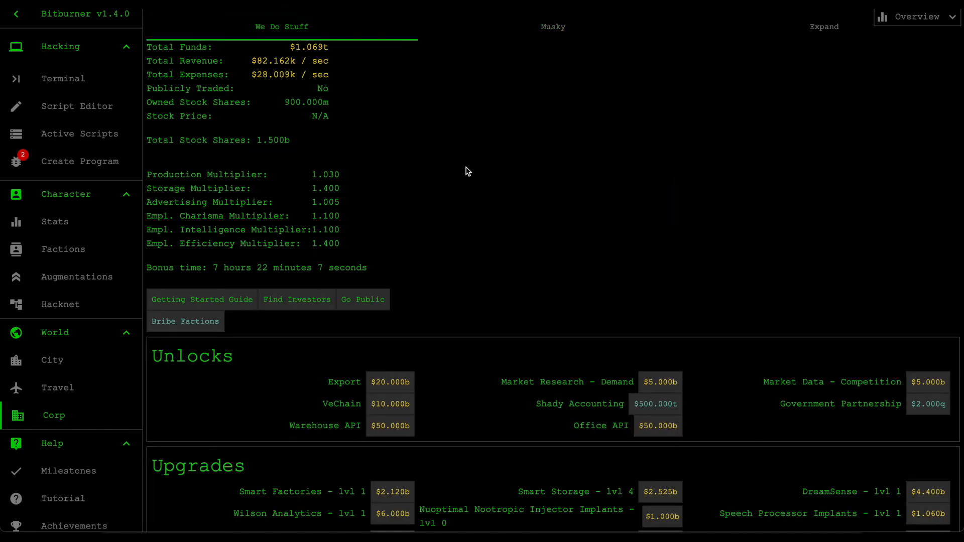
pyautogui.moveTo(502, 173)
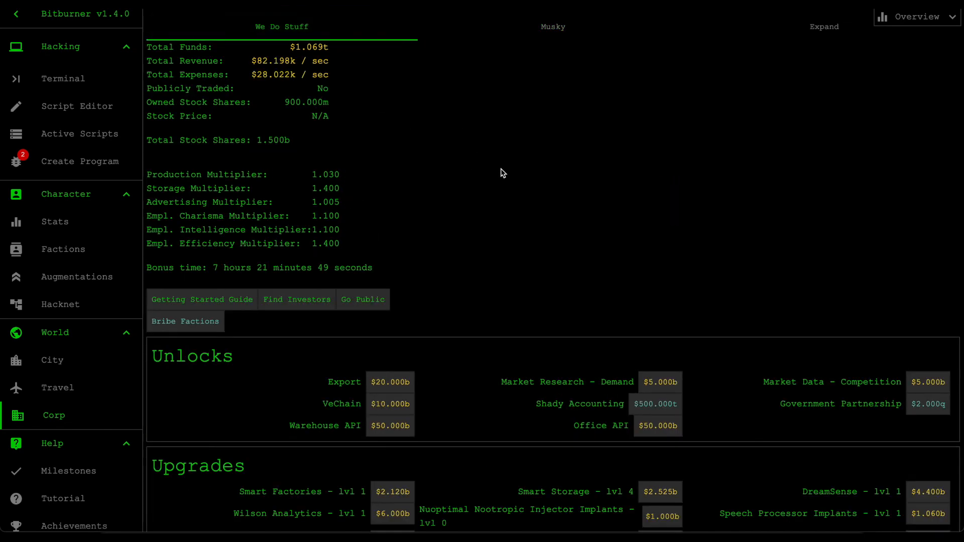